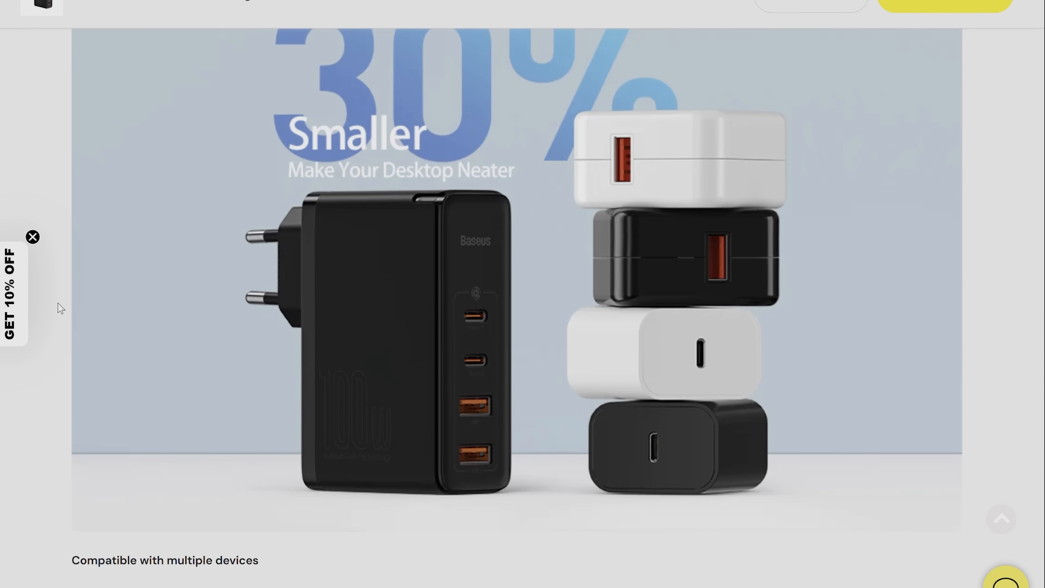
# - Answer the brightest-bulb and shape-pattern puzzles and place a NOT gate on the second AND input
pyautogui.scroll(-3)
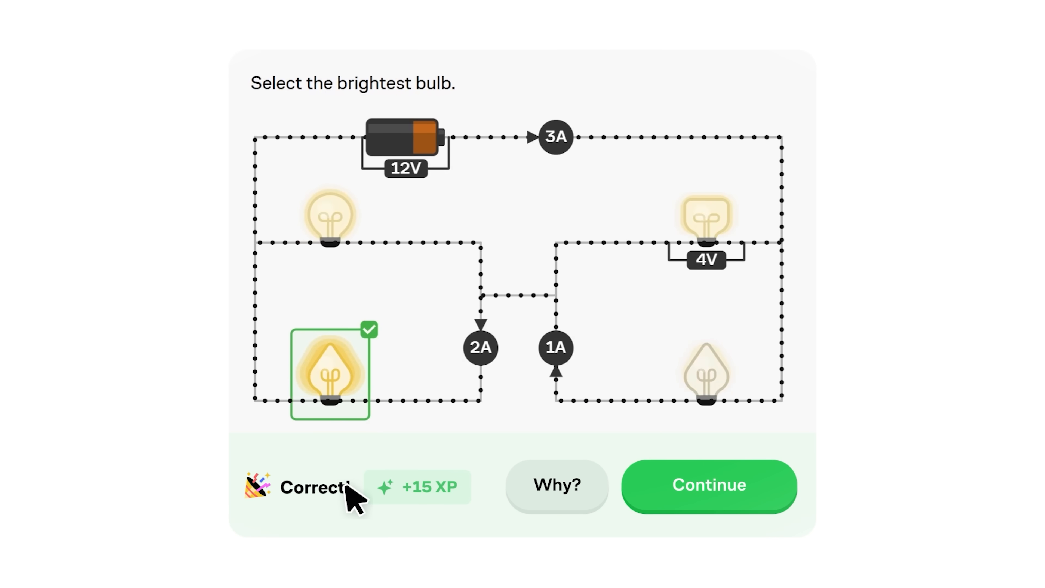
pyautogui.click(708, 485)
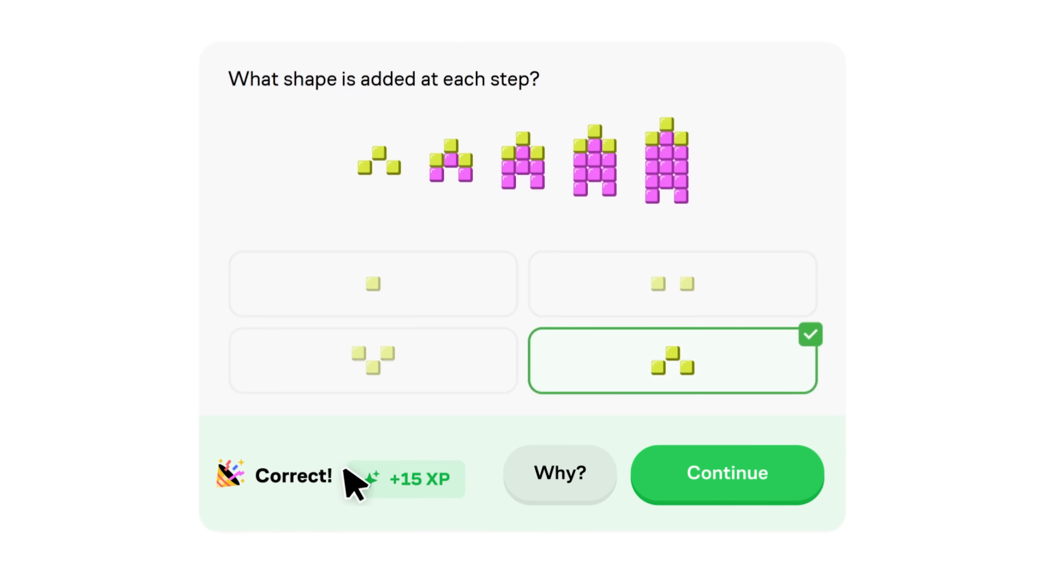
pyautogui.click(727, 473)
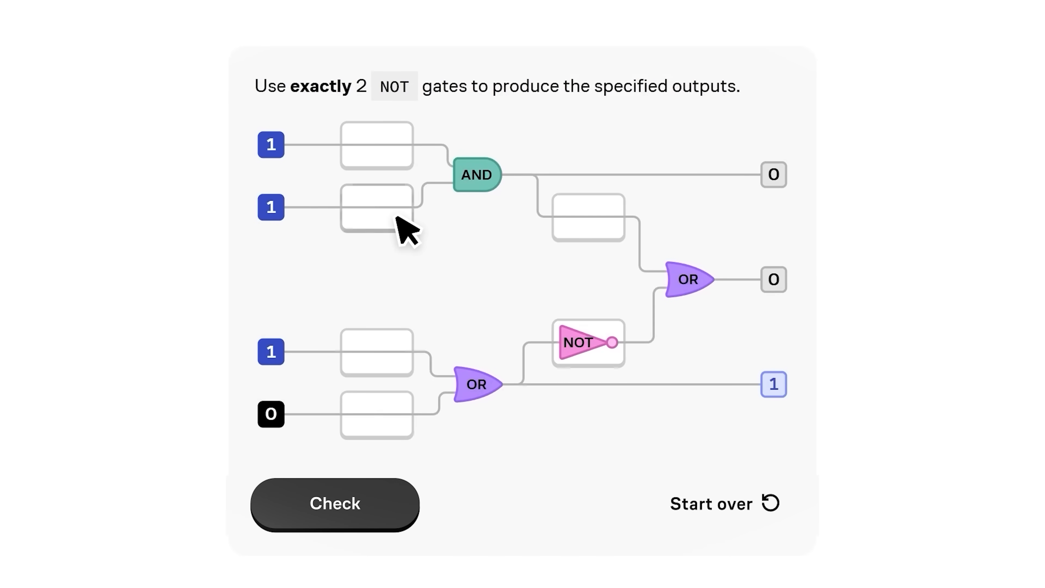
pyautogui.click(333, 503)
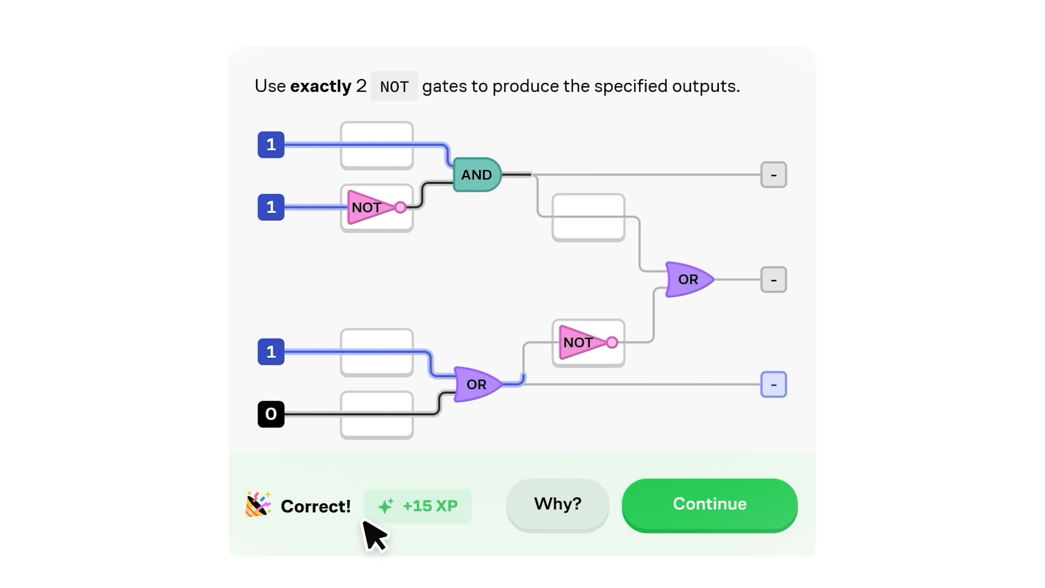
pyautogui.click(708, 503)
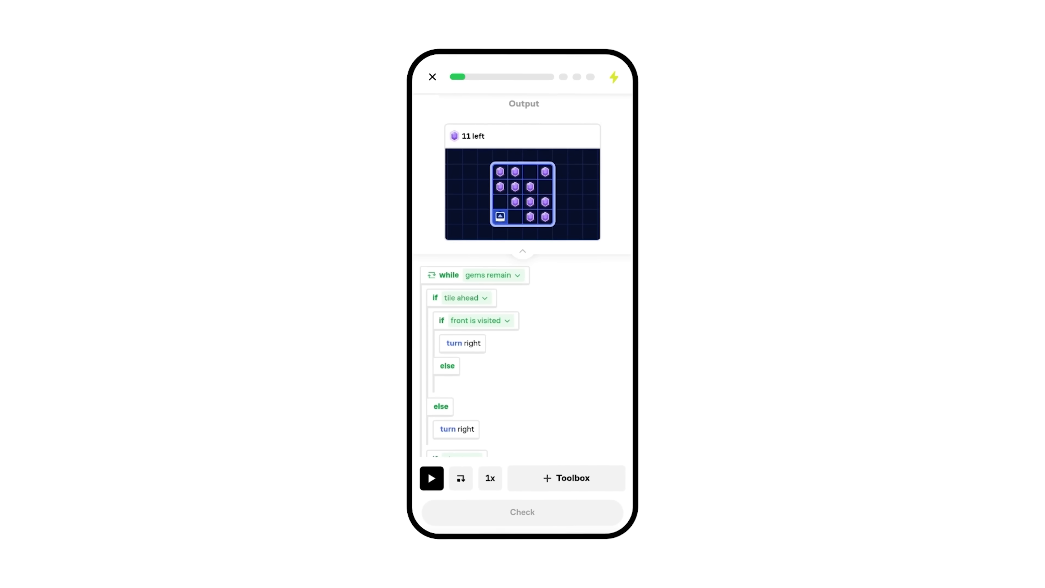
# - Reveal the coding puzzle's available blocks via the + Toolbox and continue the lesson
pyautogui.click(566, 478)
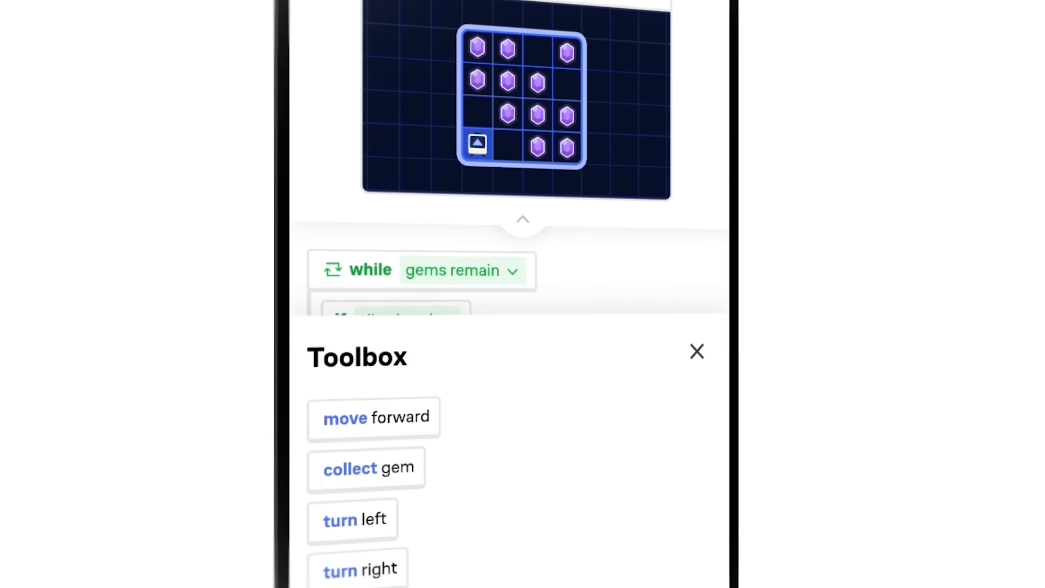
pyautogui.click(697, 351)
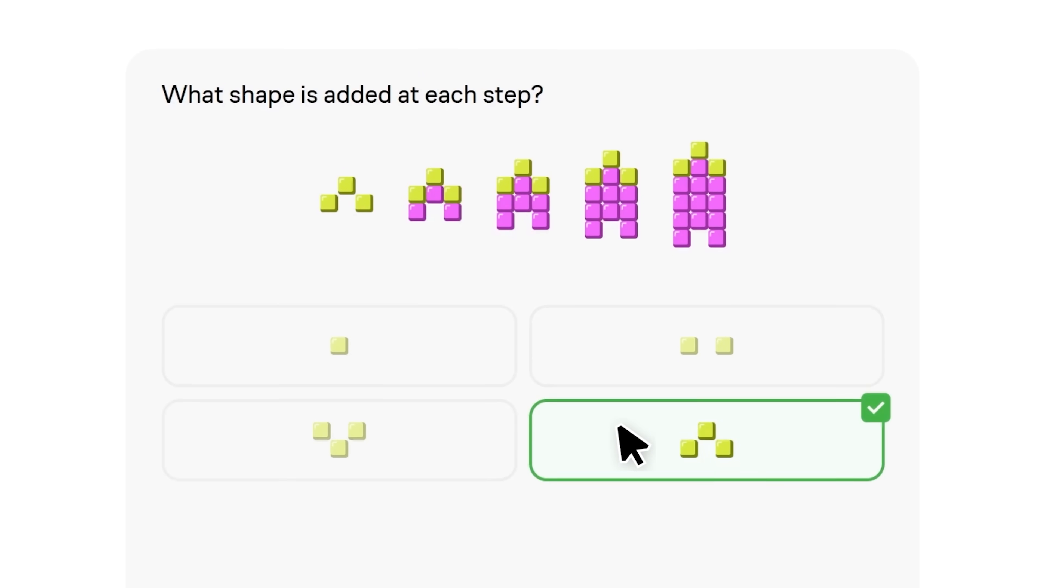
pyautogui.click(707, 439)
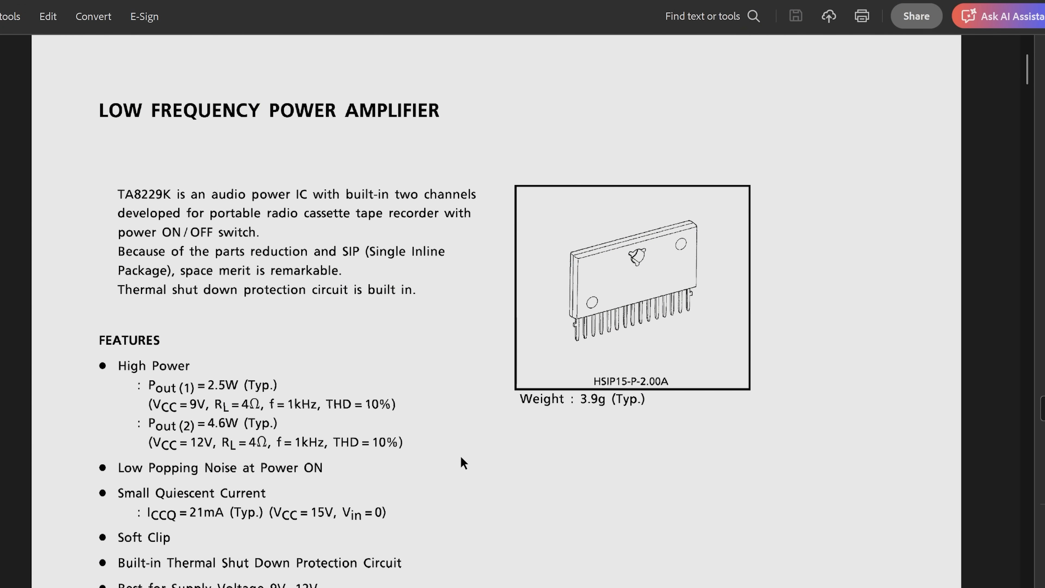
pyautogui.scroll(-3)
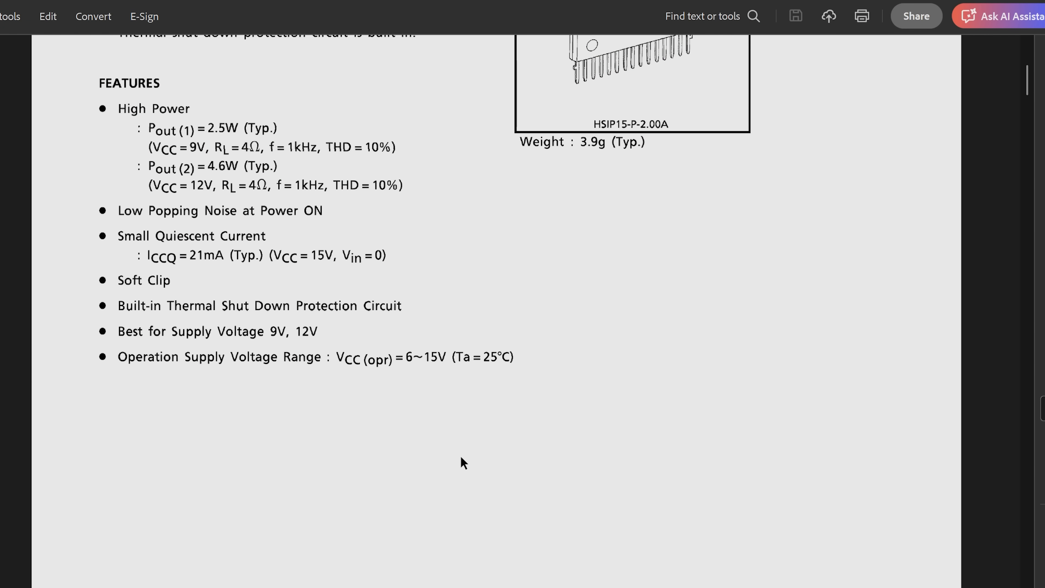